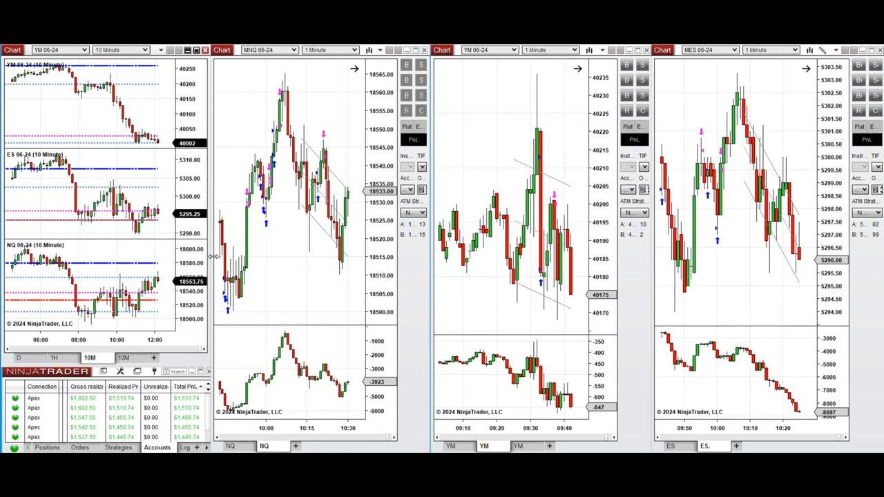
mouse_move(255, 247)
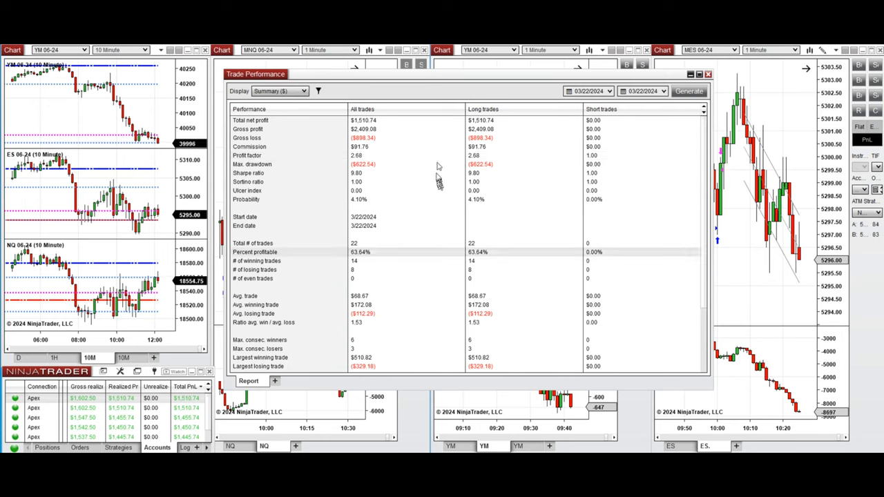
mouse_move(288, 328)
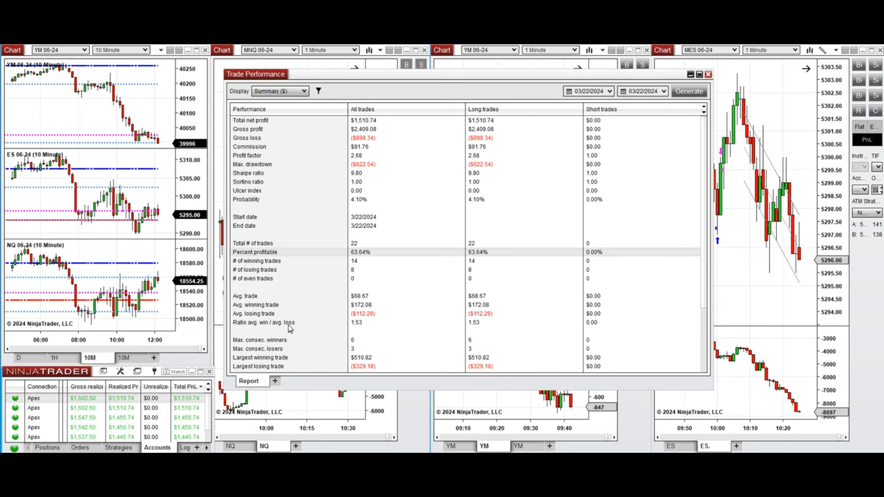
mouse_move(286, 354)
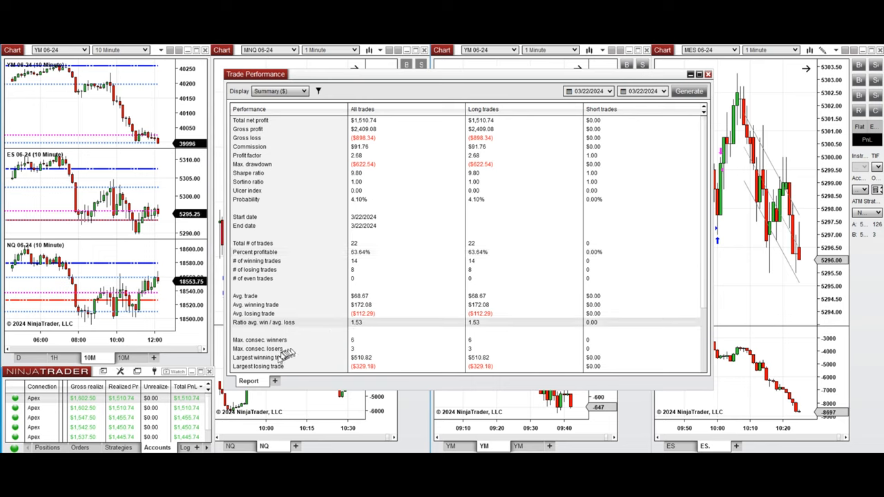